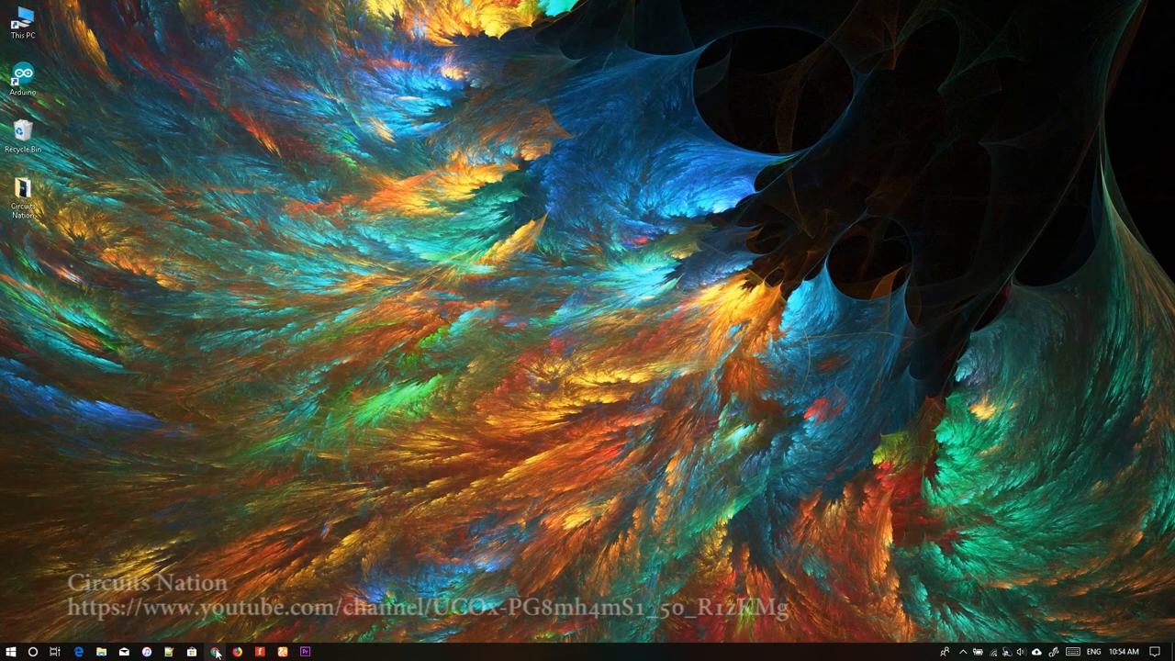
Launch Chrome and search Google for 'fastled' to find the FastLED GitHub page
click(213, 650)
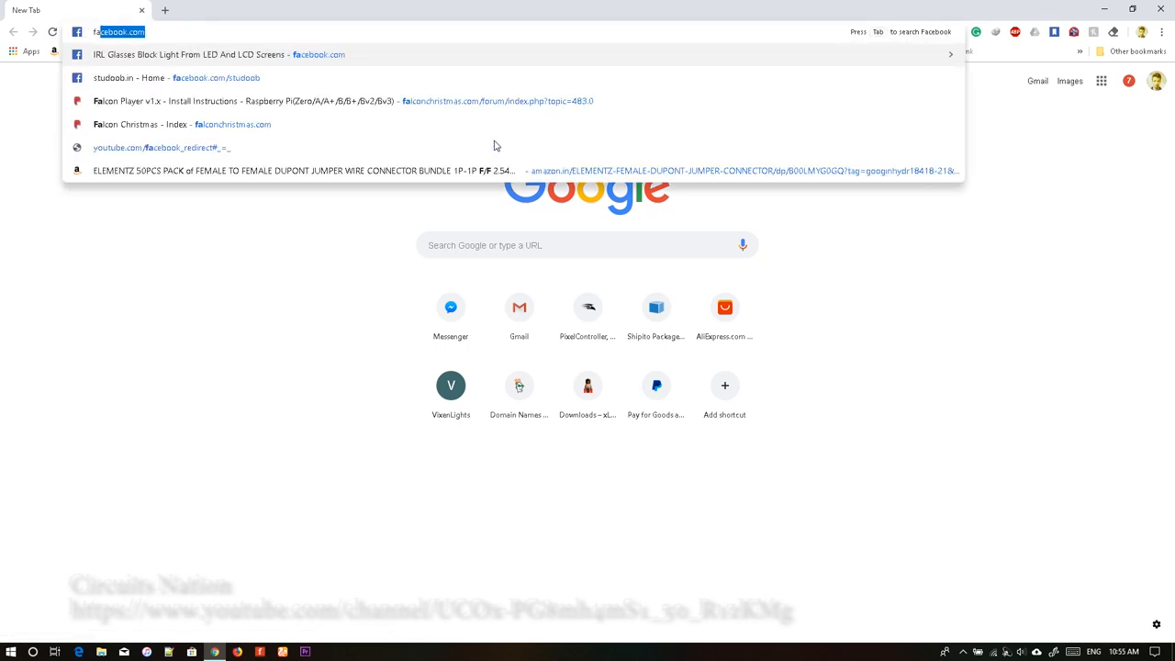
text(fastled.h&oq=fastled.h&aqs=chrome..69i57j0l5.3916j0j7&sourceid=chrome&ie=UTF-8)
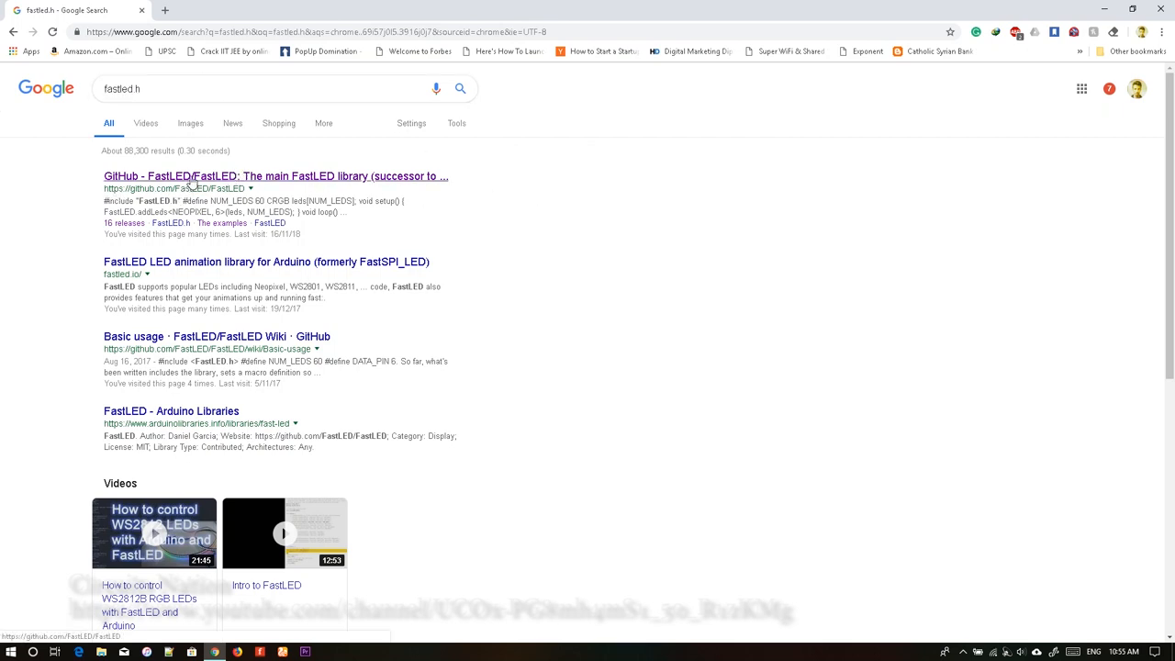
Download the FastLED GitHub repository as a ZIP and minimize the browser to the desktop
click(276, 177)
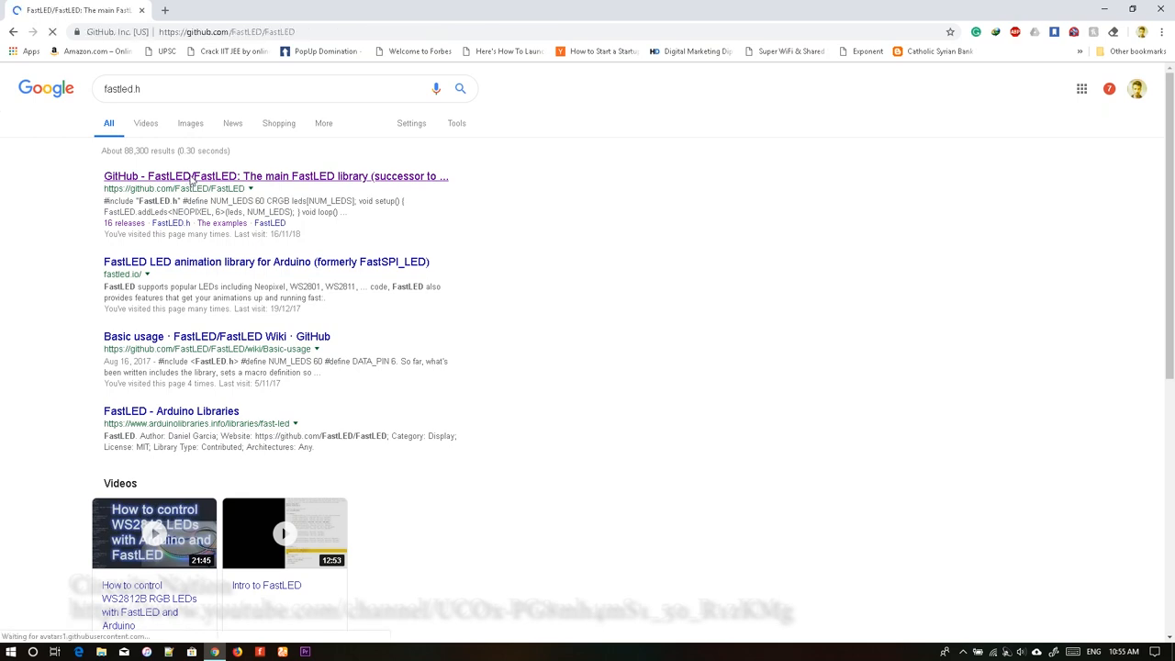
click(275, 176)
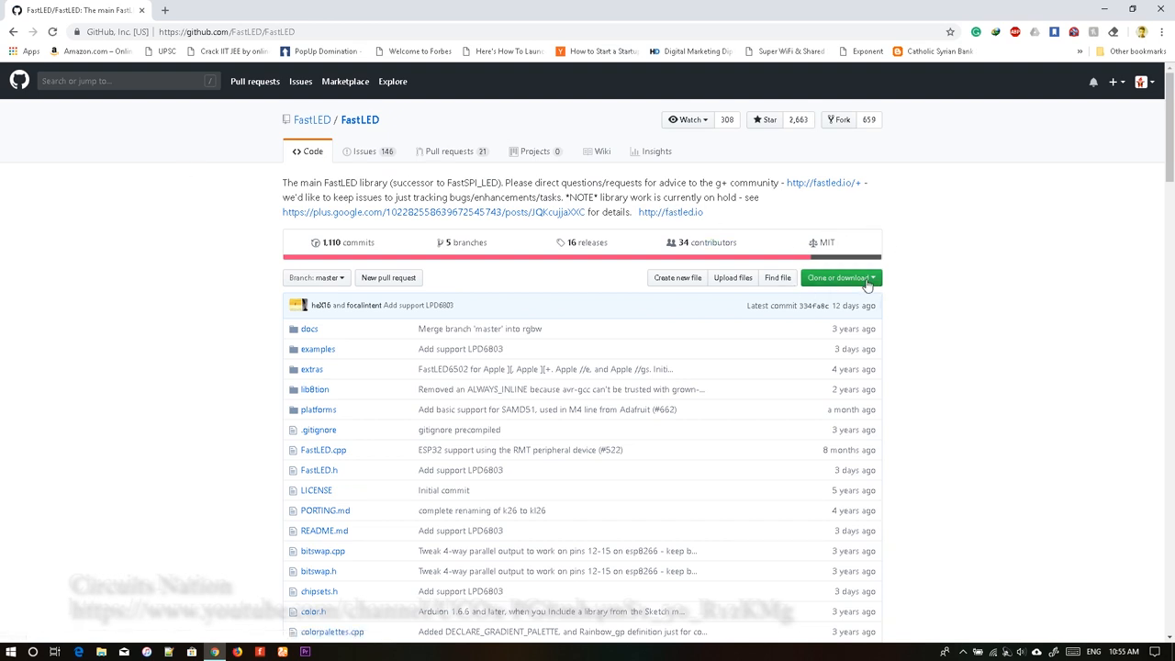
click(841, 277)
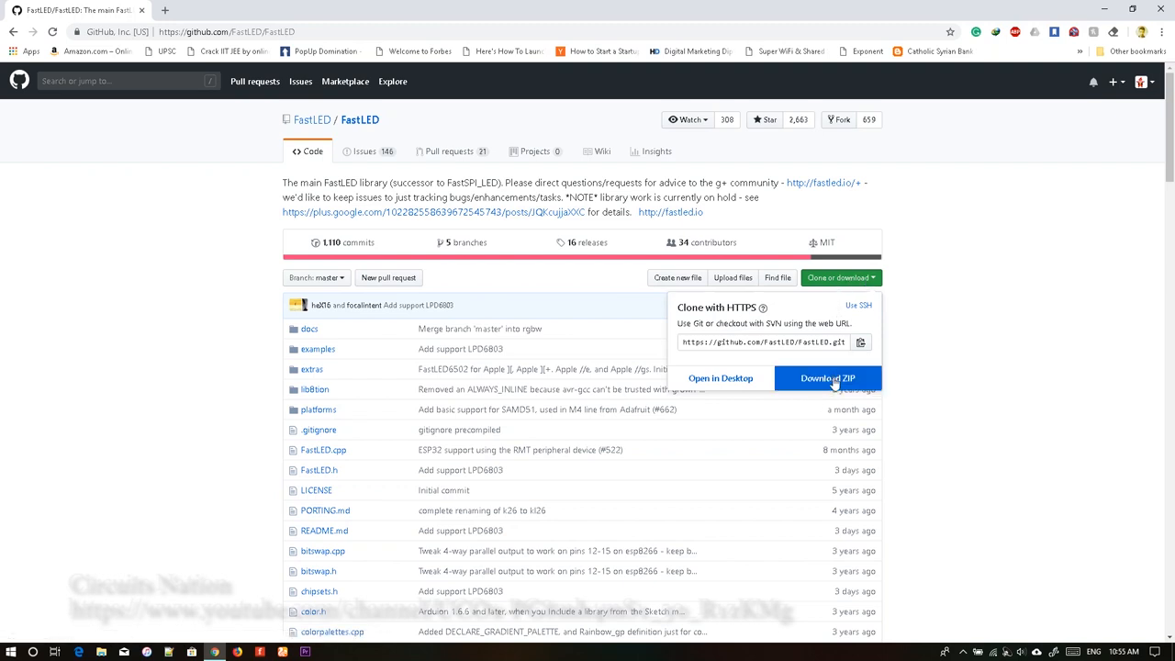
click(828, 378)
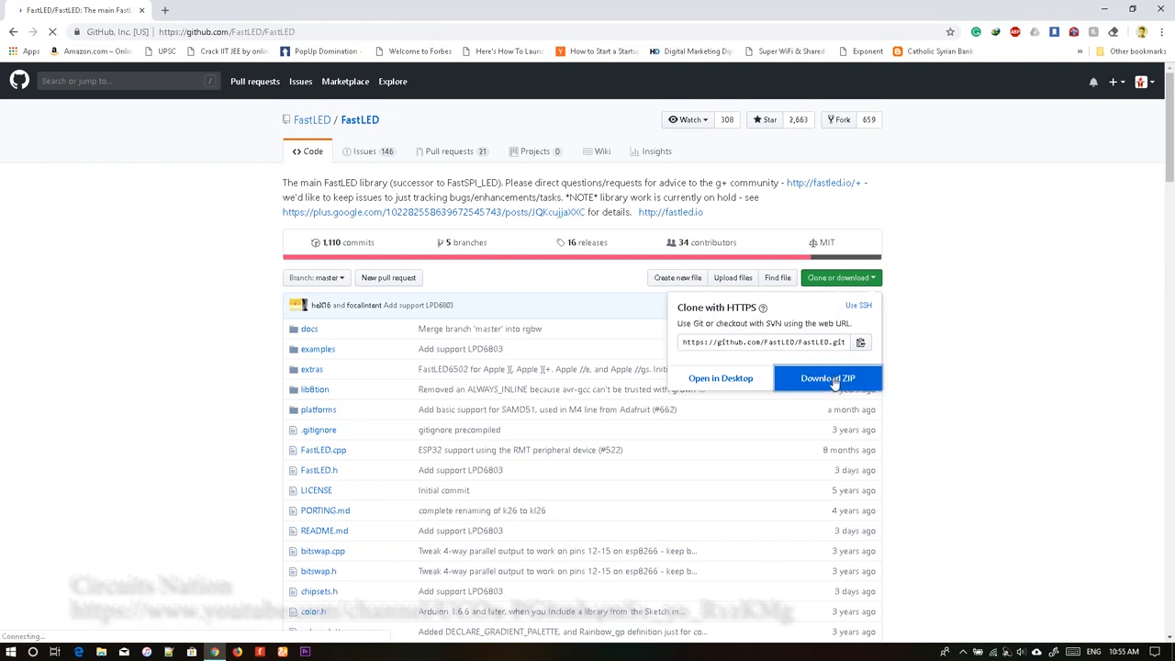
click(834, 378)
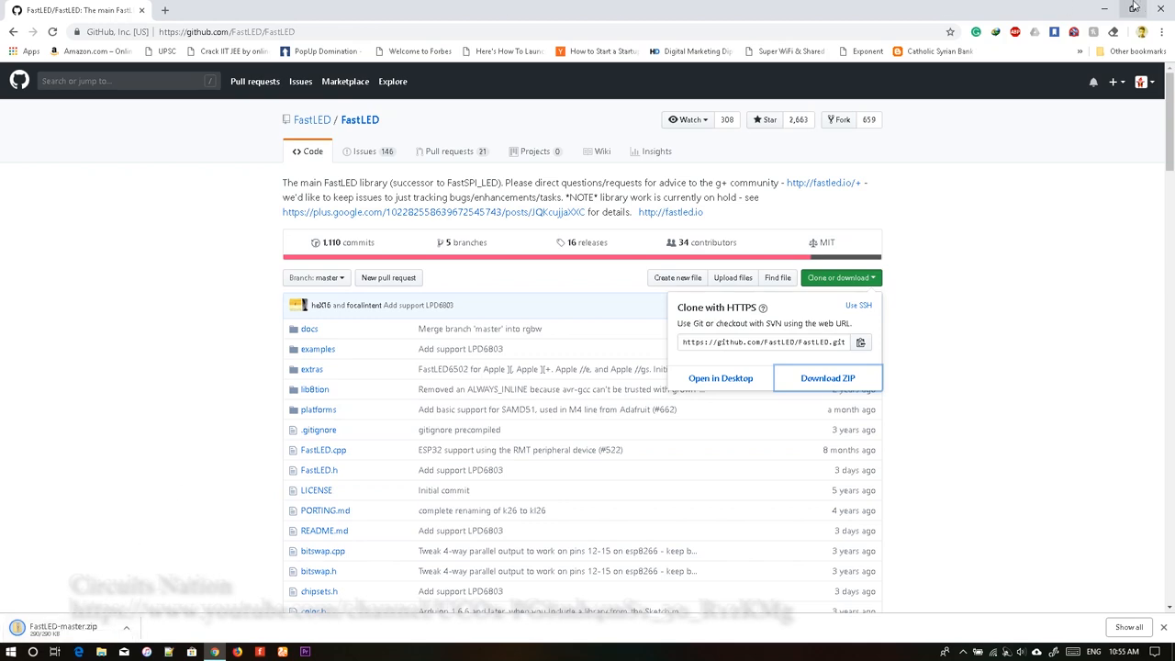
click(1131, 6)
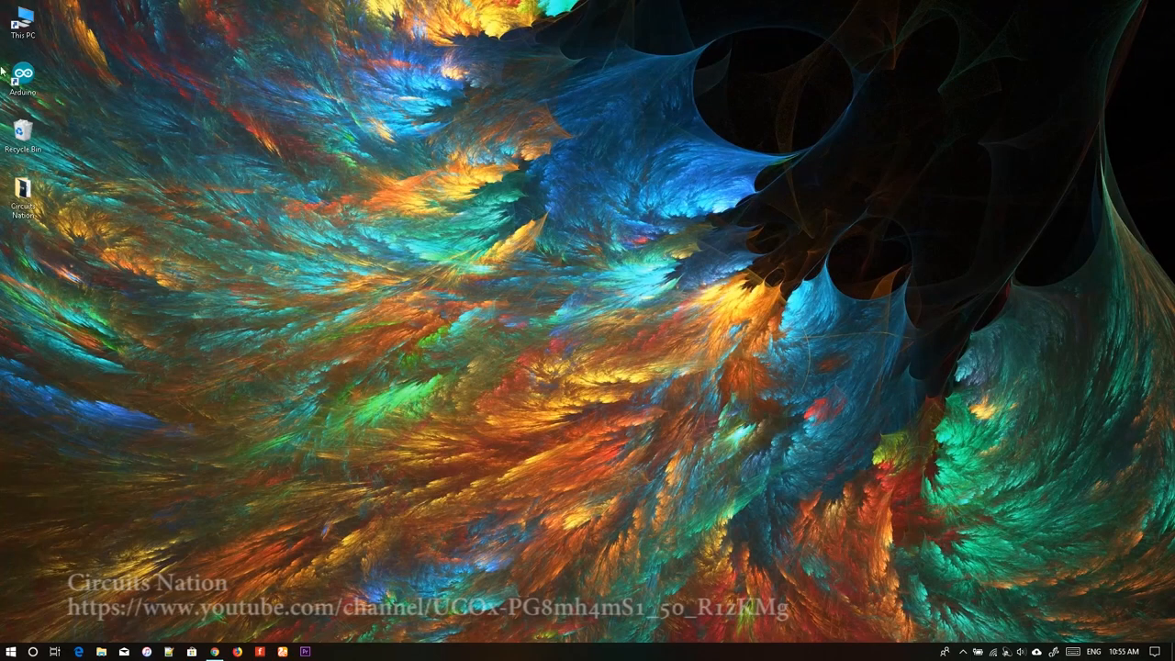
Launch Arduino IDE and start Add .ZIP Library from the Sketch menu
double_click(25, 73)
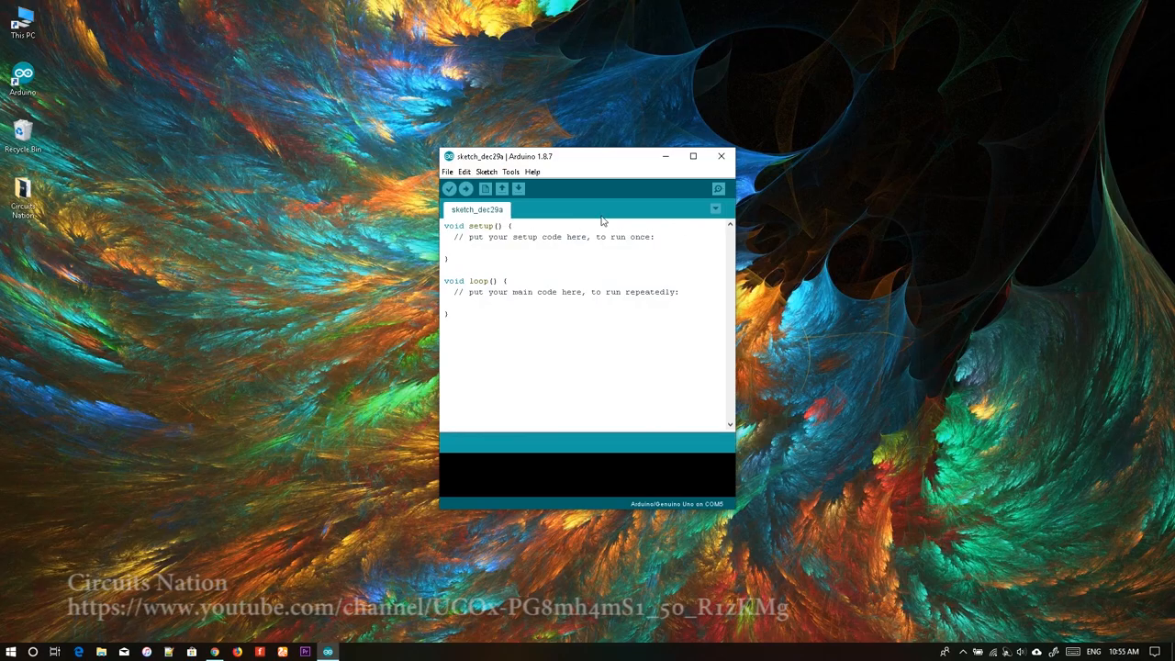
click(488, 172)
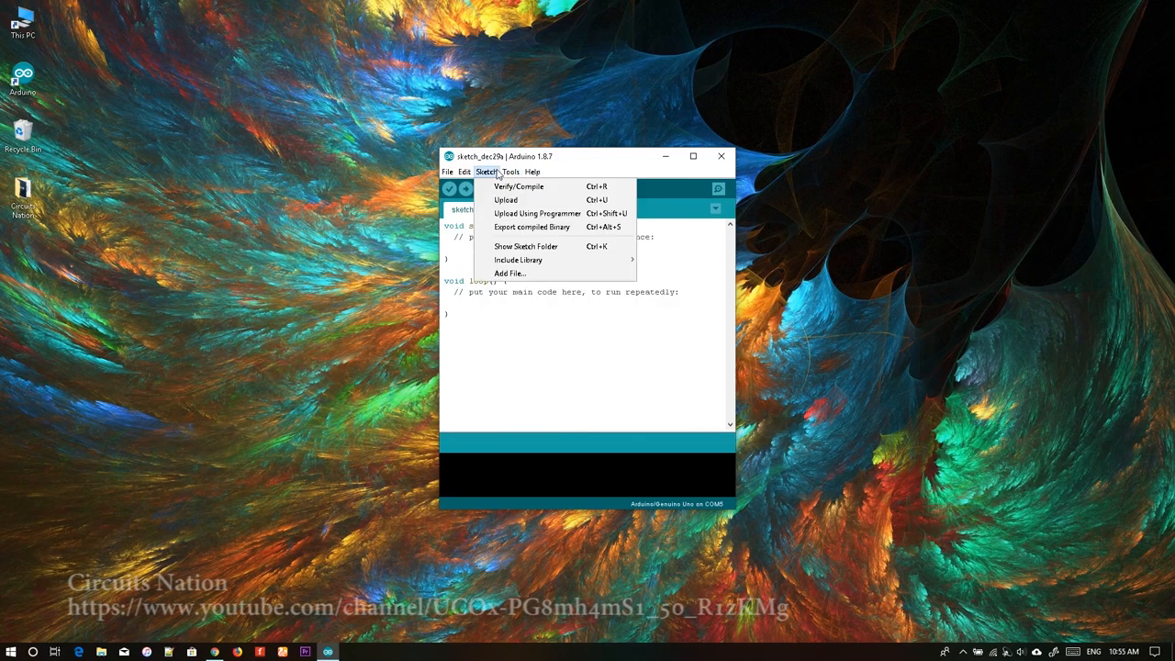
mouse_move(506, 193)
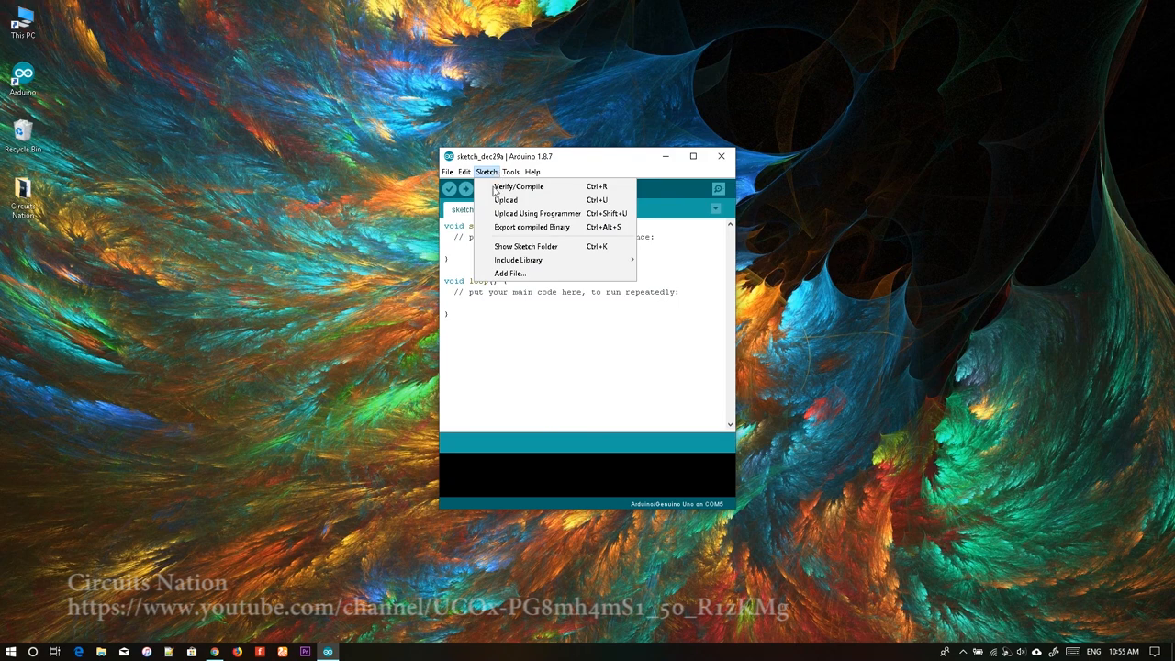
click(518, 261)
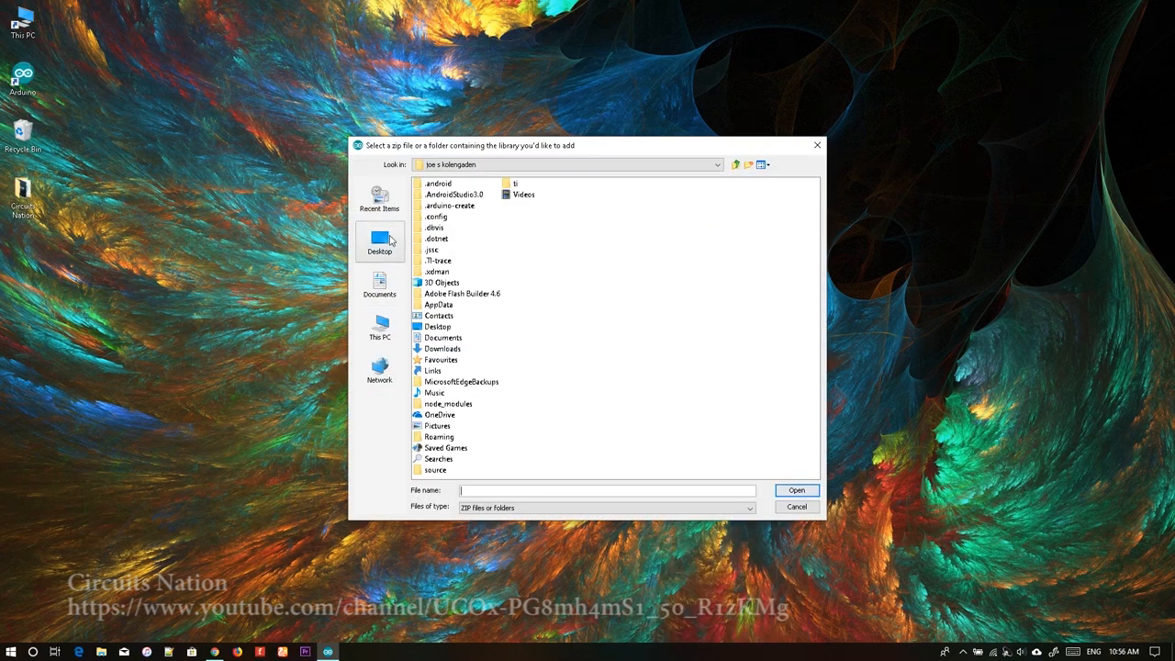
mouse_move(508, 301)
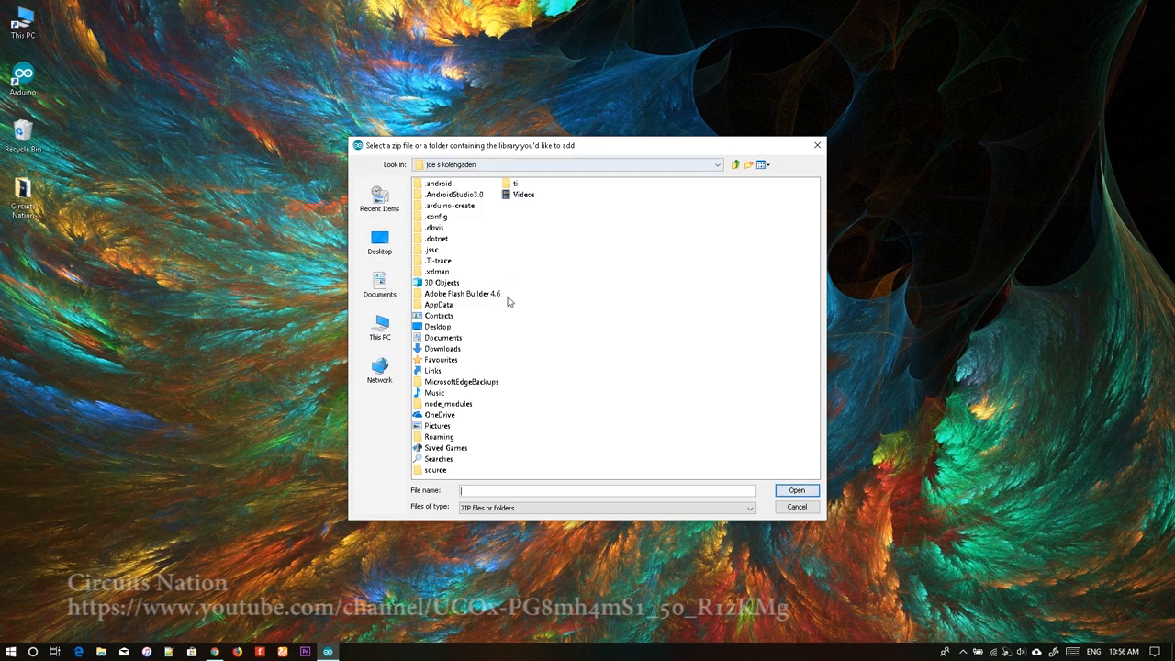
Choose the FastLED zip from the Downloads folder and add it as a library
click(438, 349)
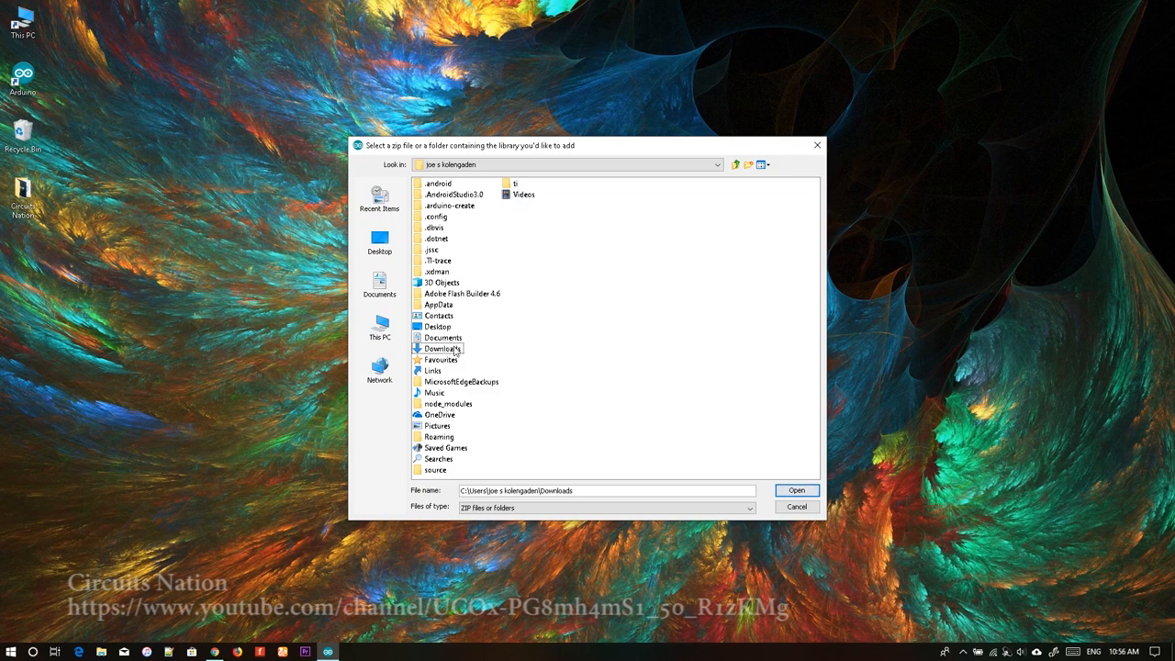
double_click(440, 349)
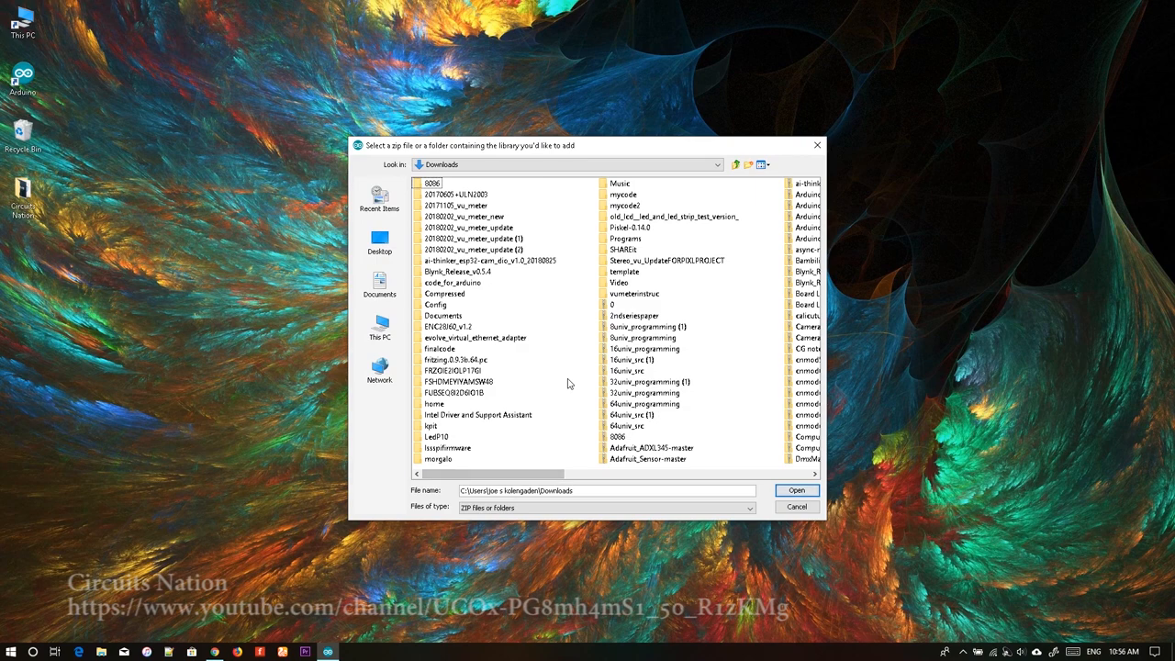
click(463, 393)
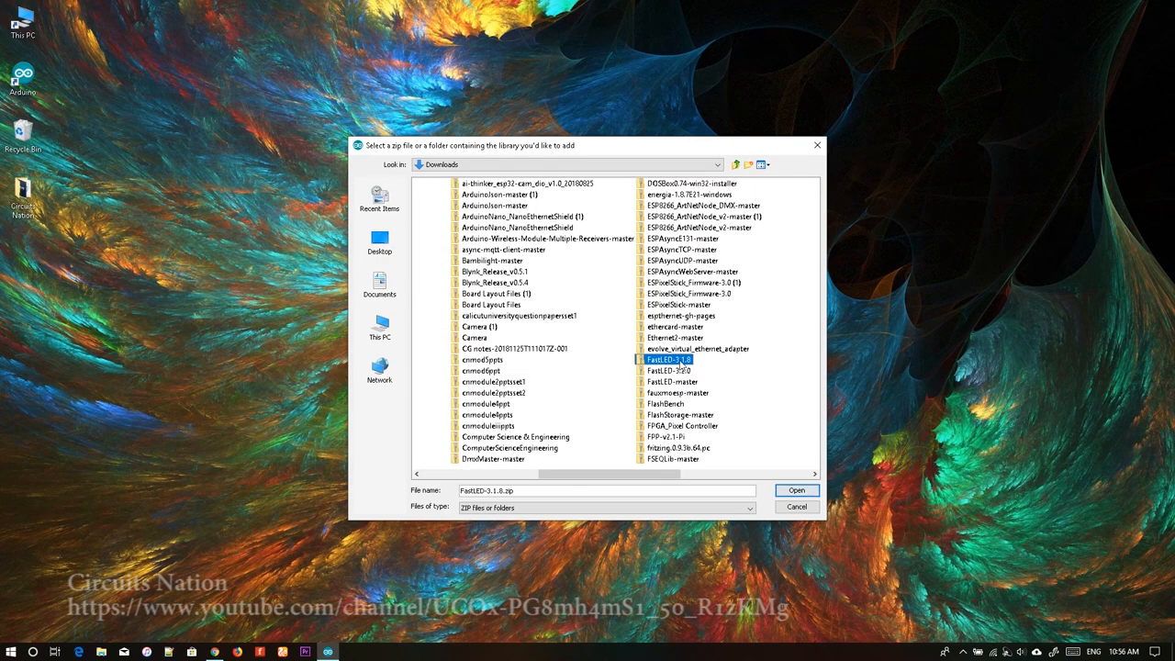
click(672, 371)
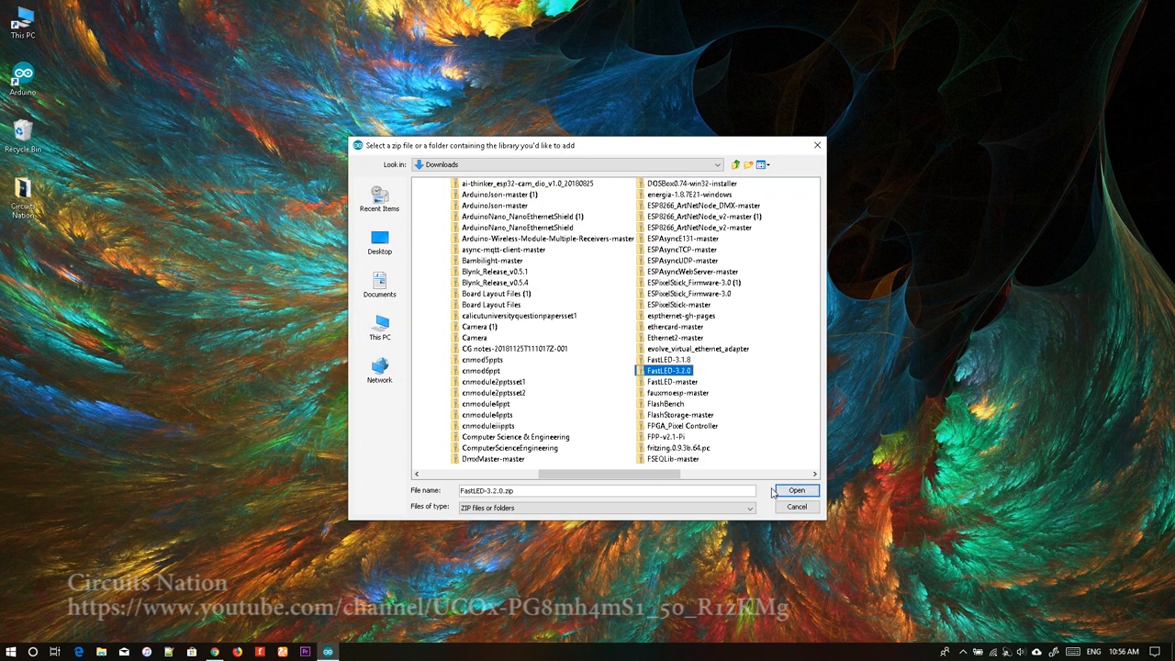
click(797, 490)
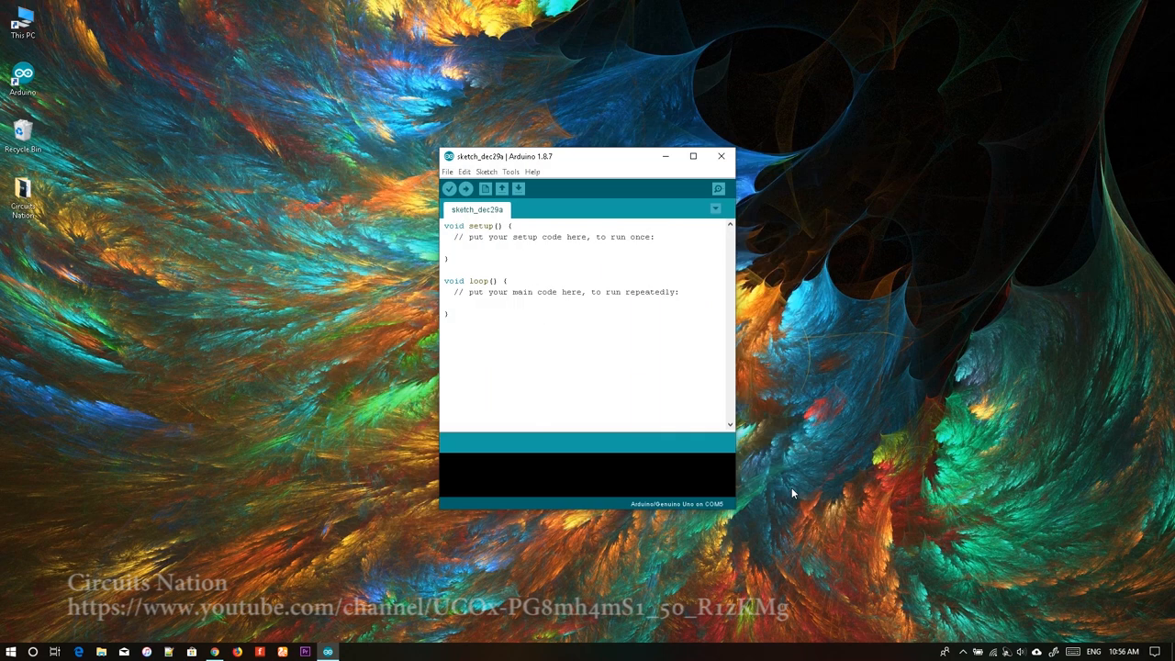
mouse_move(481, 459)
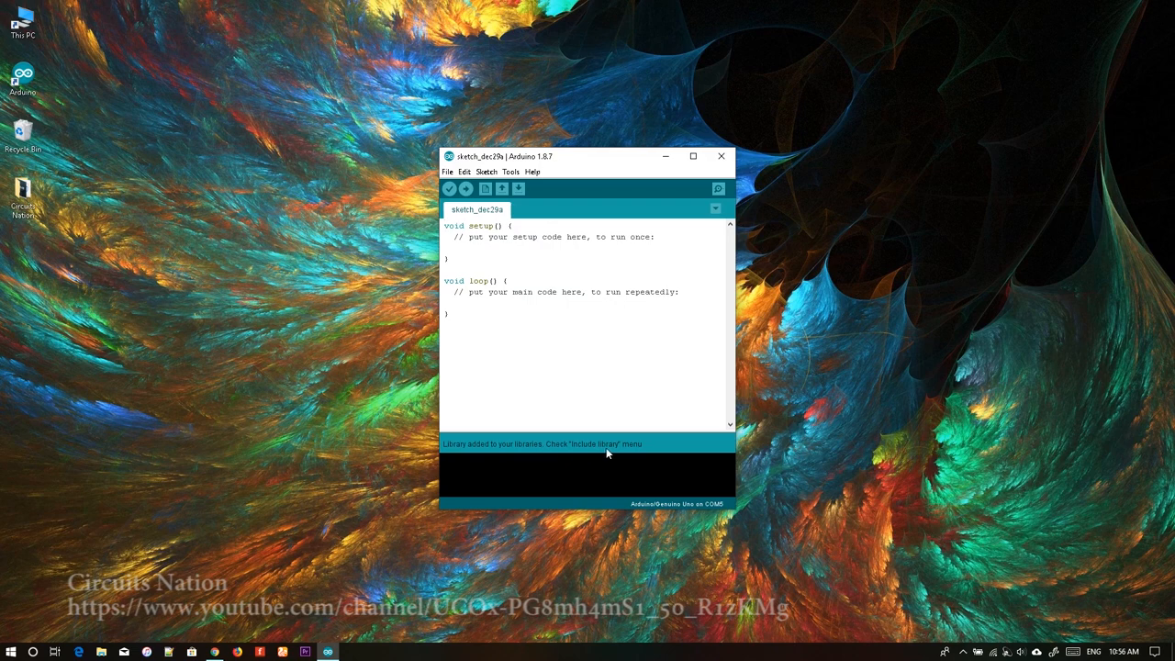
mouse_move(623, 452)
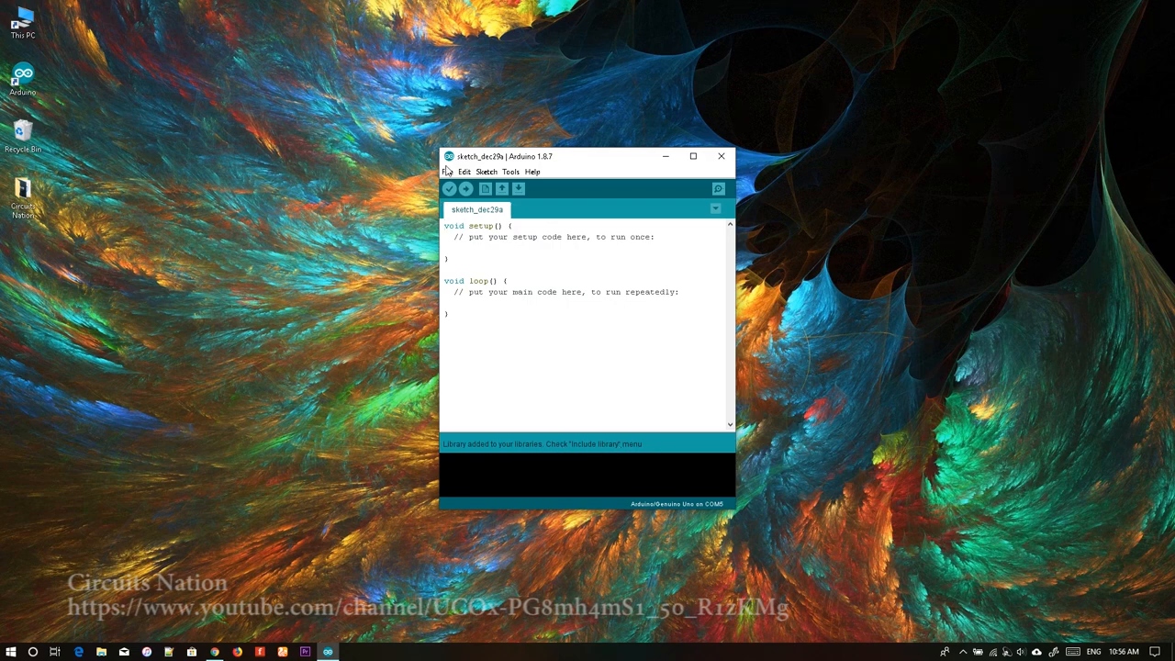
click(448, 172)
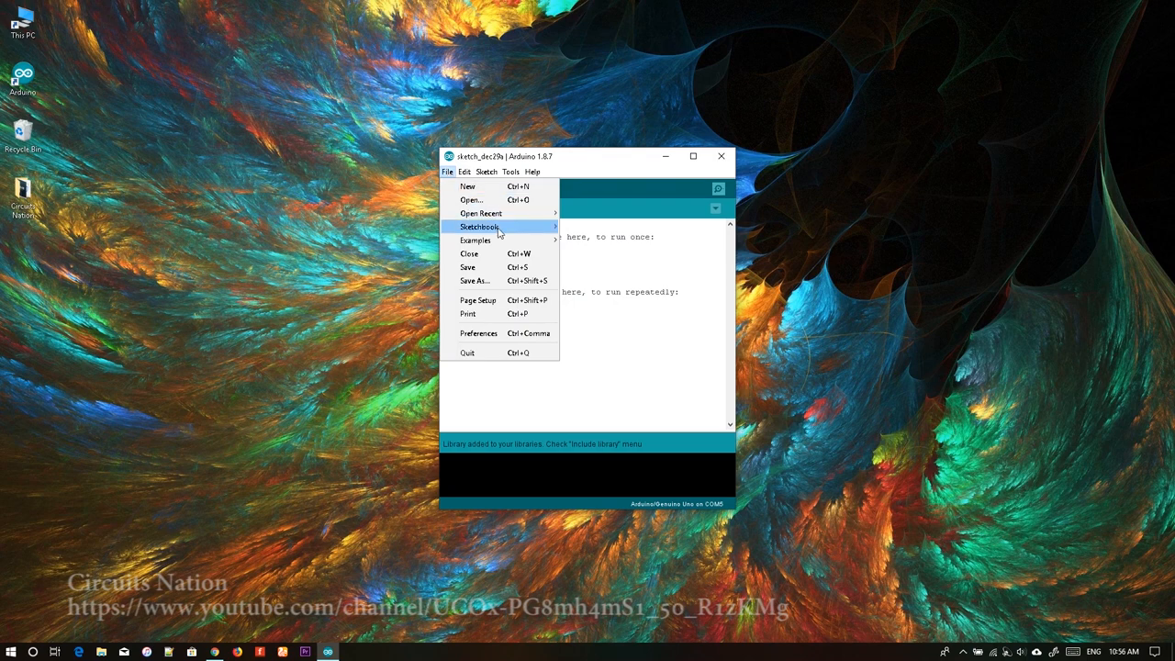
mouse_move(476, 239)
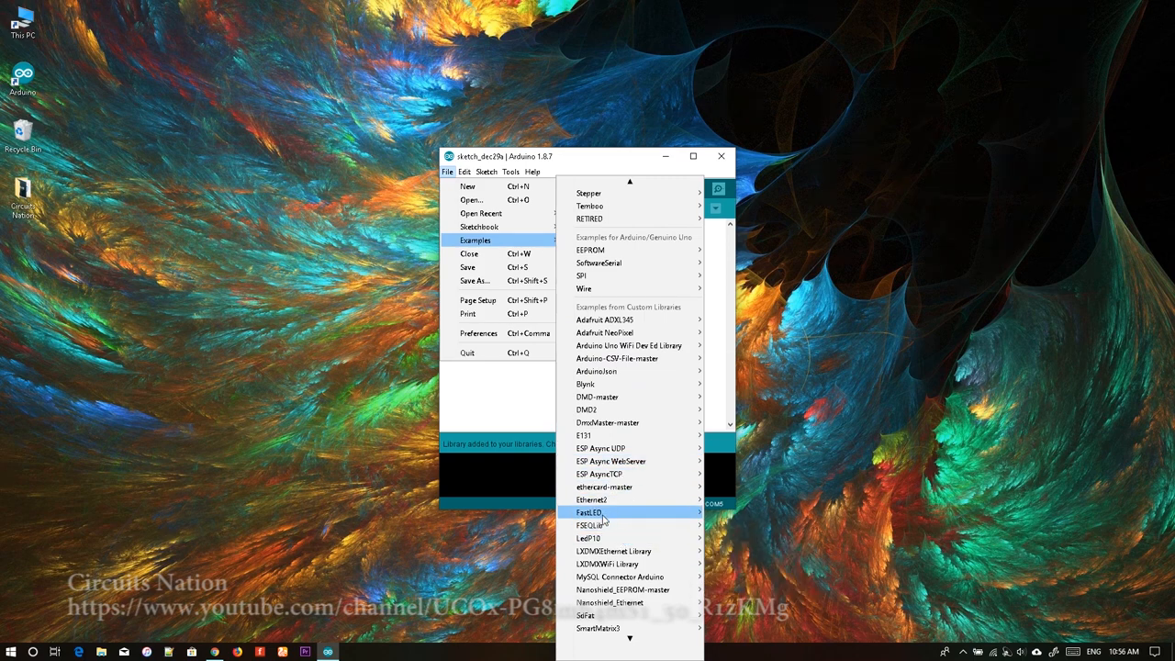
click(588, 511)
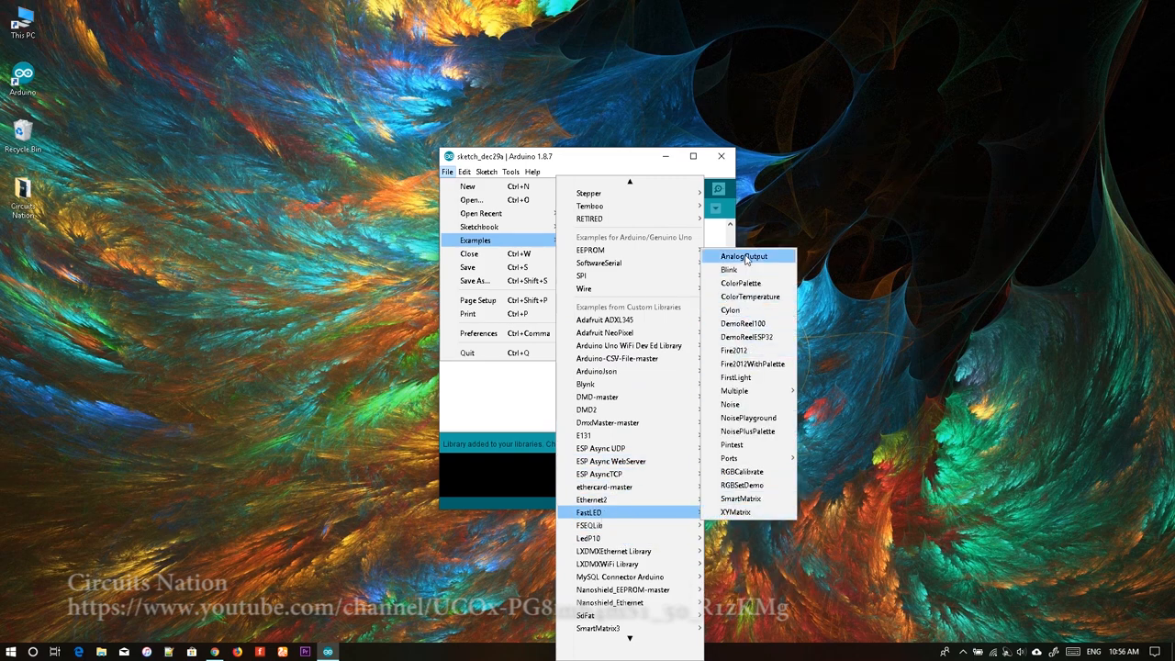
mouse_move(775, 246)
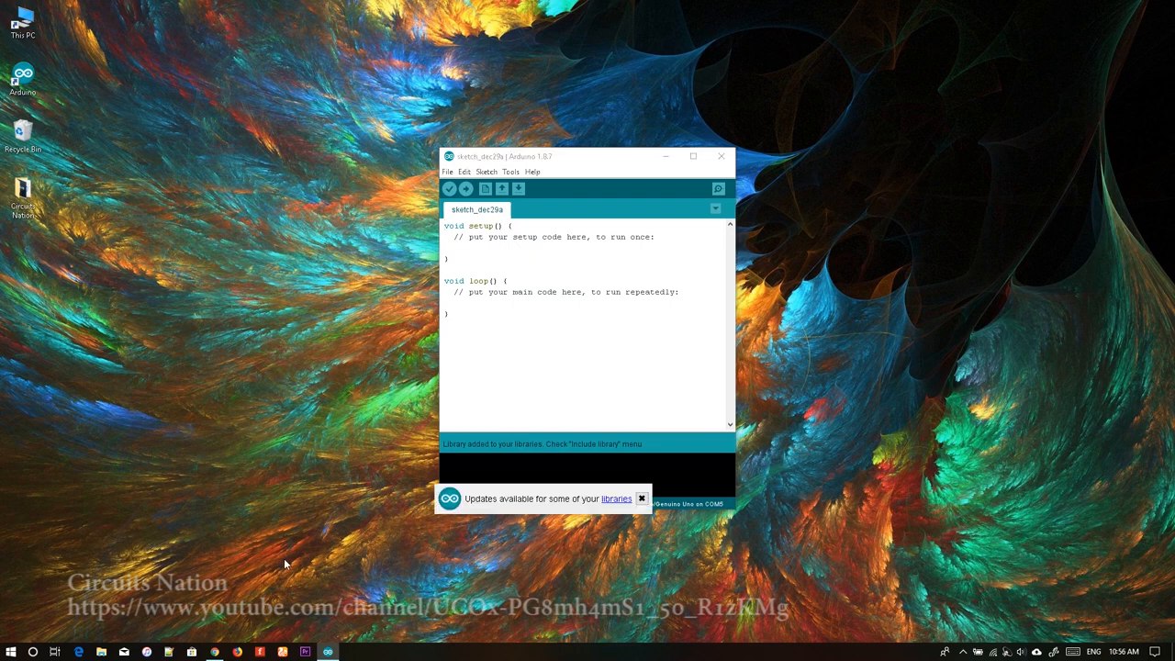
Reveal the downloaded FastLED-master.zip in its Downloads folder from Chrome's download bar
click(642, 499)
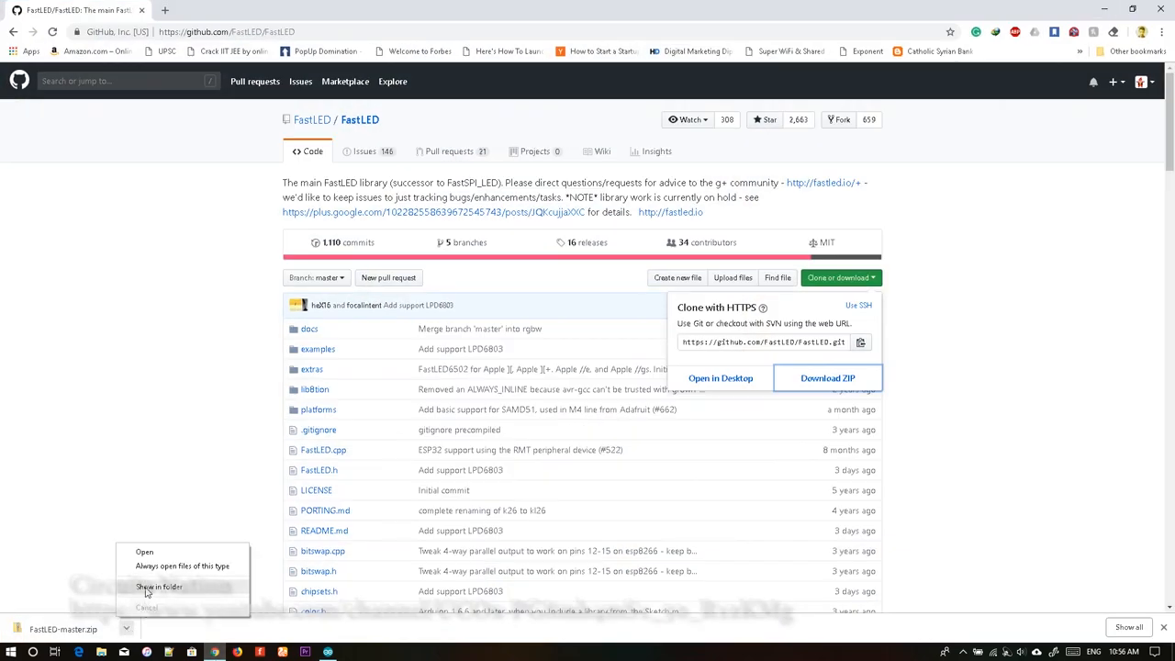
click(158, 584)
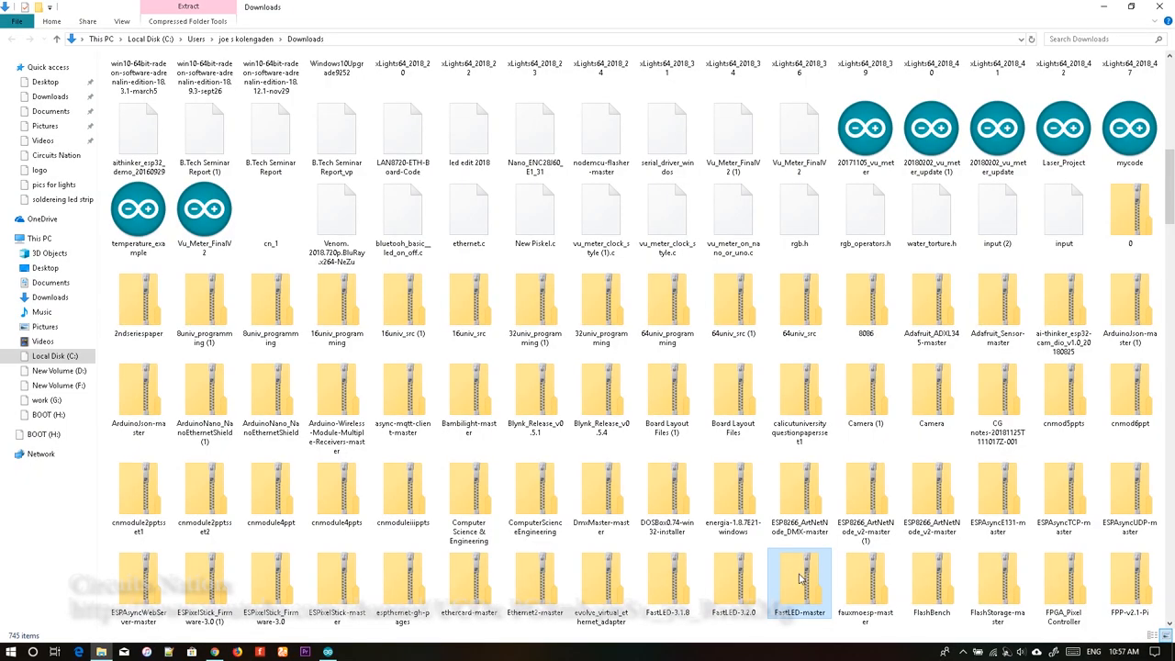
Extract FastLED-master.zip into a FastLED-master folder in Downloads via Extract All
right_click(796, 578)
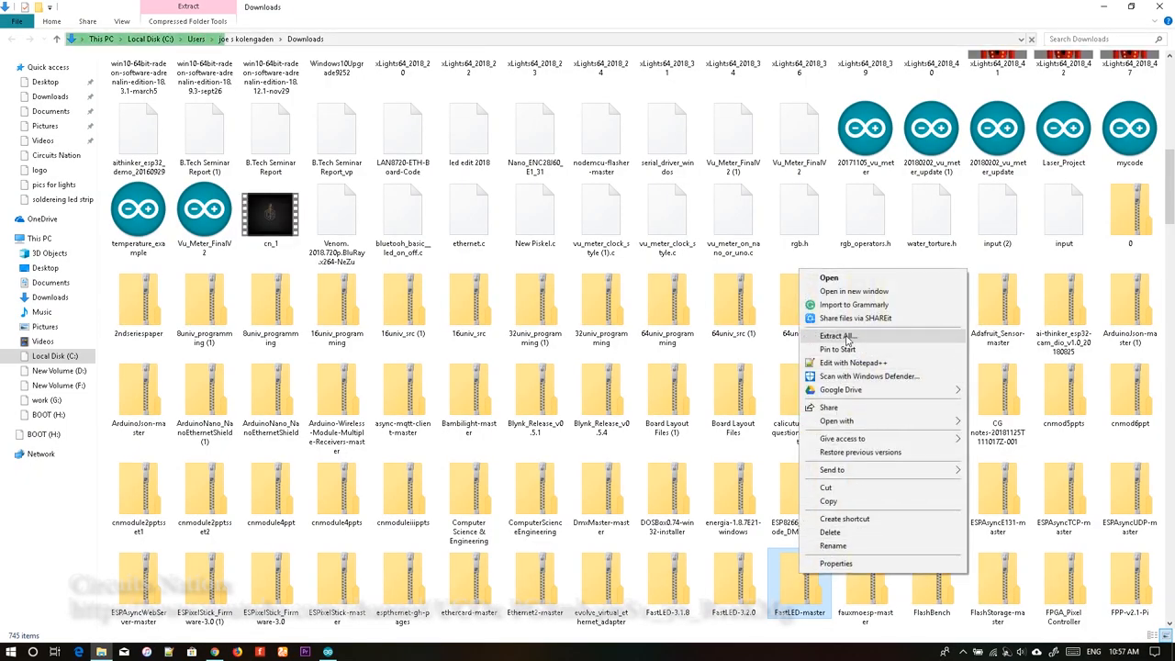
click(836, 336)
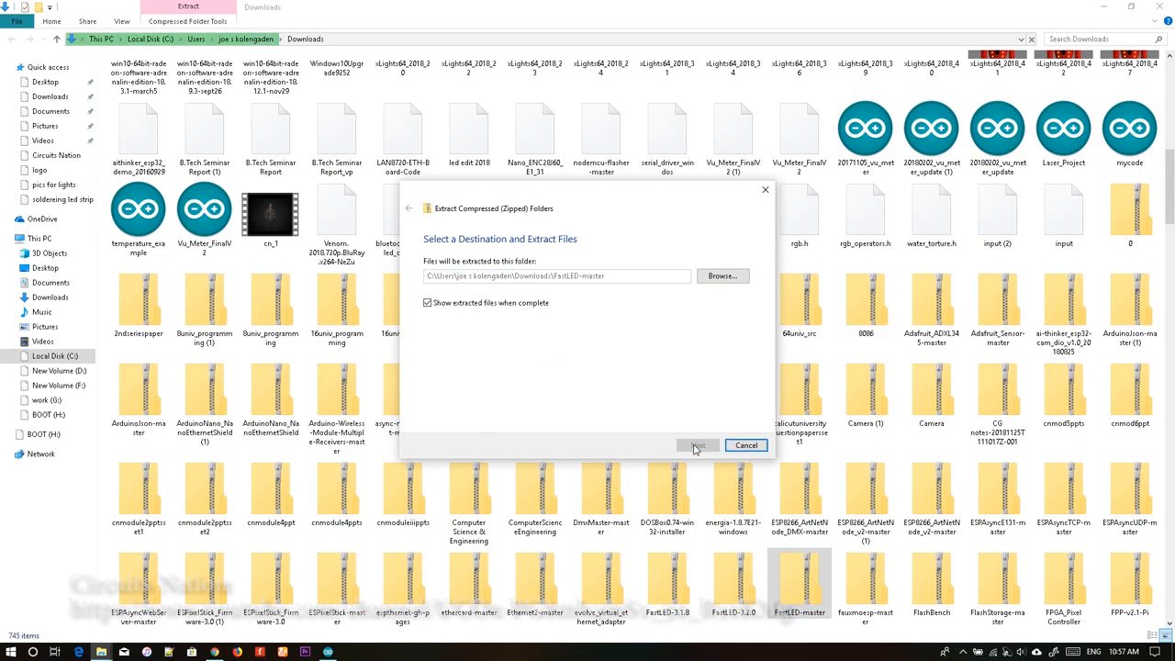
click(698, 446)
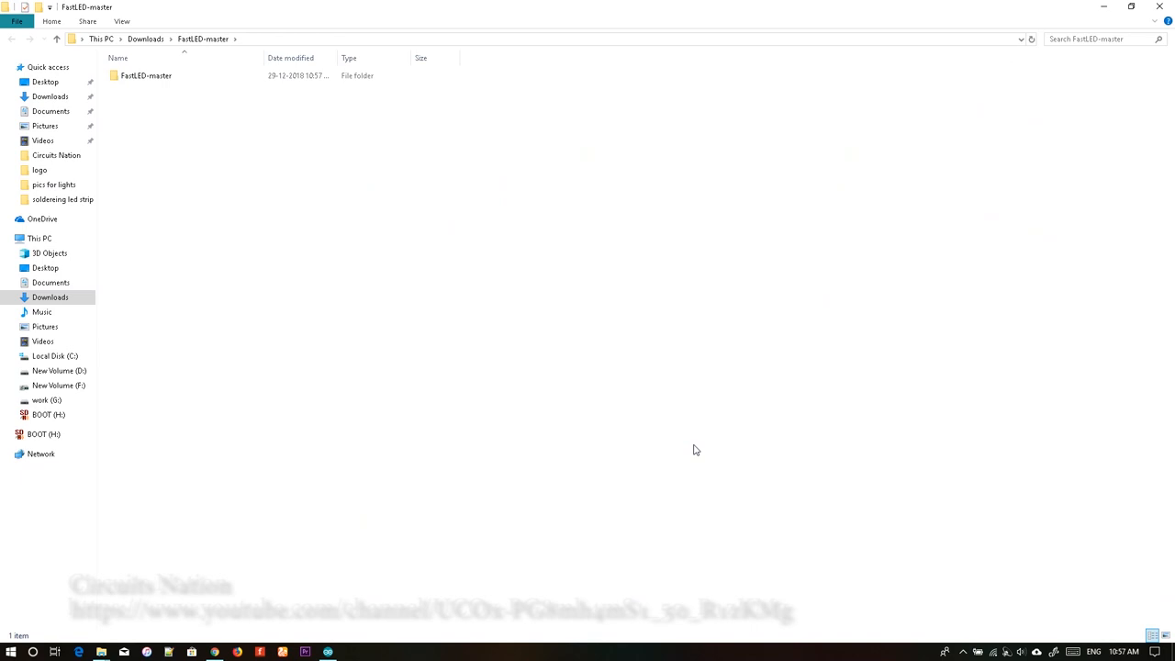
Copy the extracted FastLED-master folder and navigate to Documents
click(145, 79)
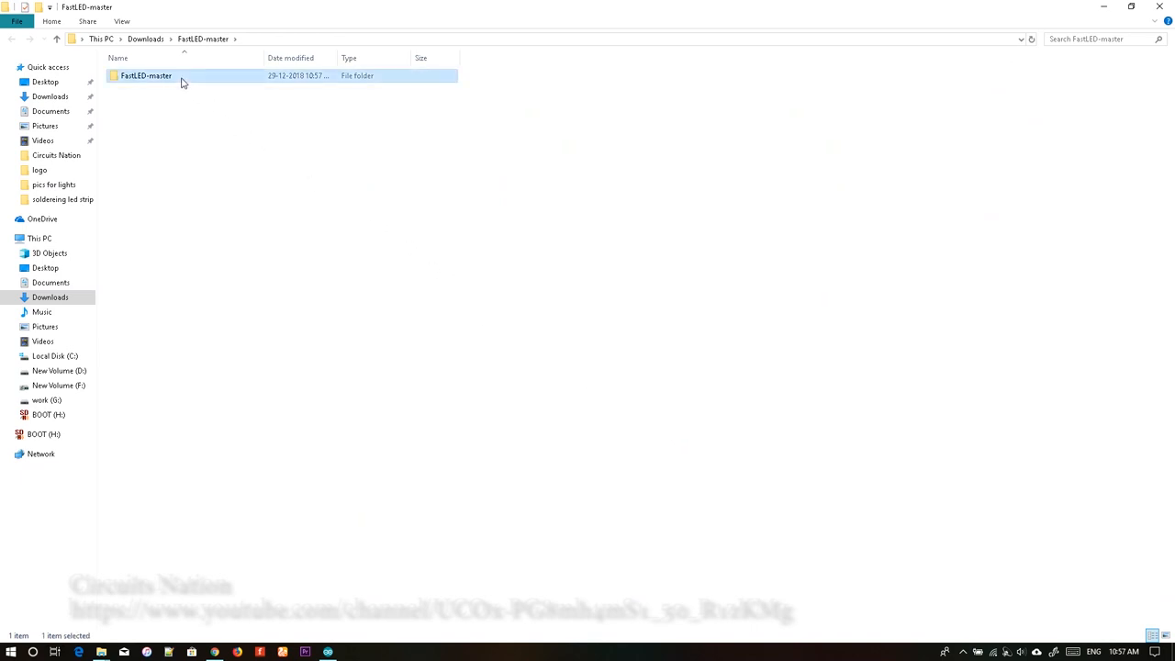
double_click(147, 77)
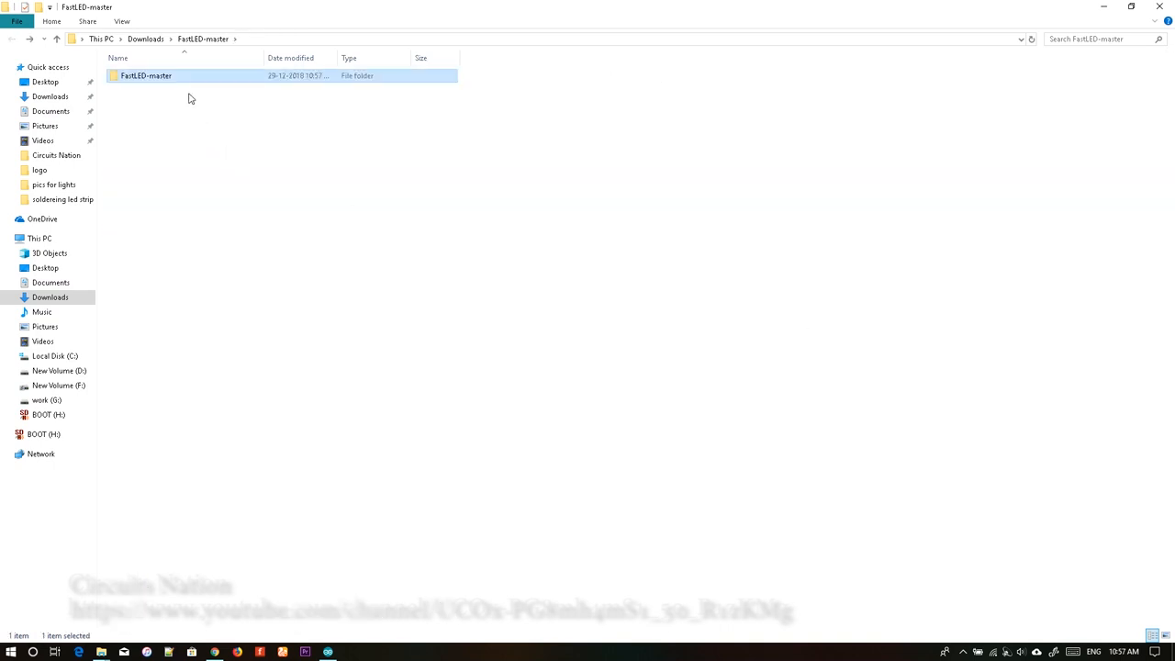
mouse_move(132, 513)
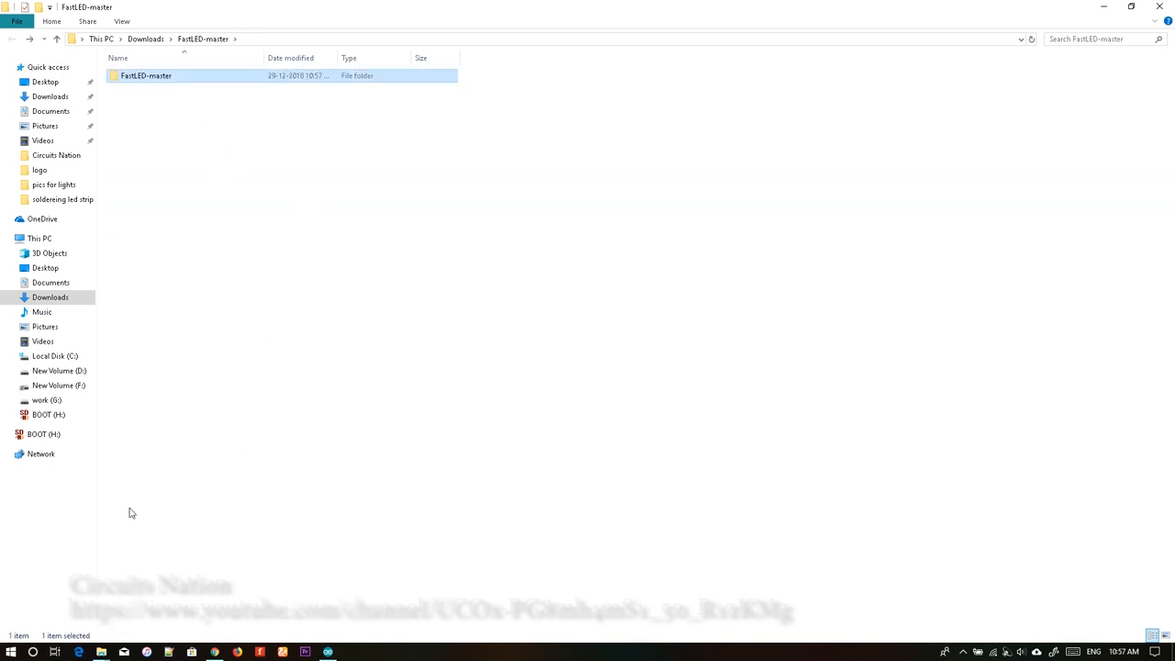
click(51, 283)
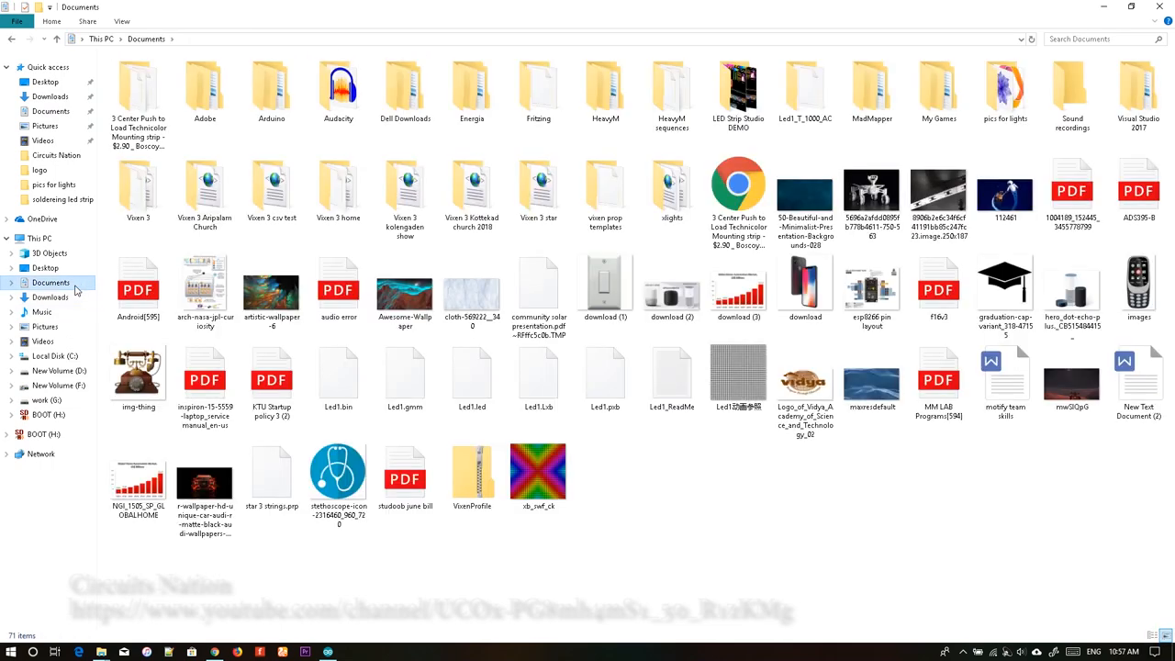
Paste the FastLED-master folder into Documents/Arduino/libraries
double_click(272, 89)
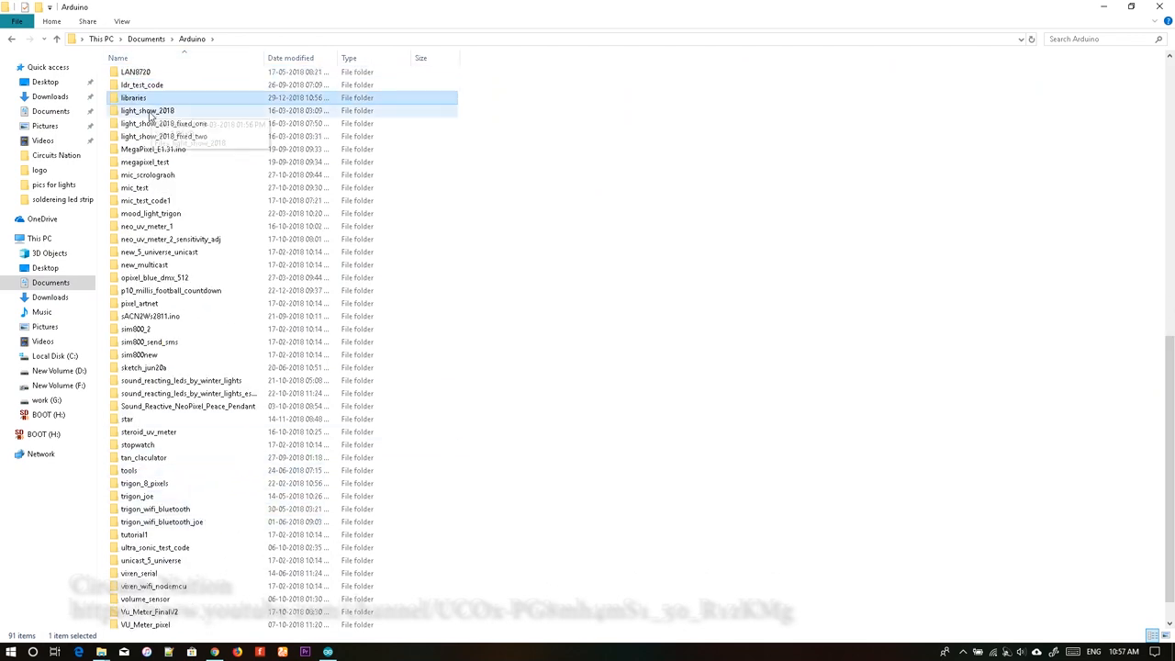
double_click(134, 95)
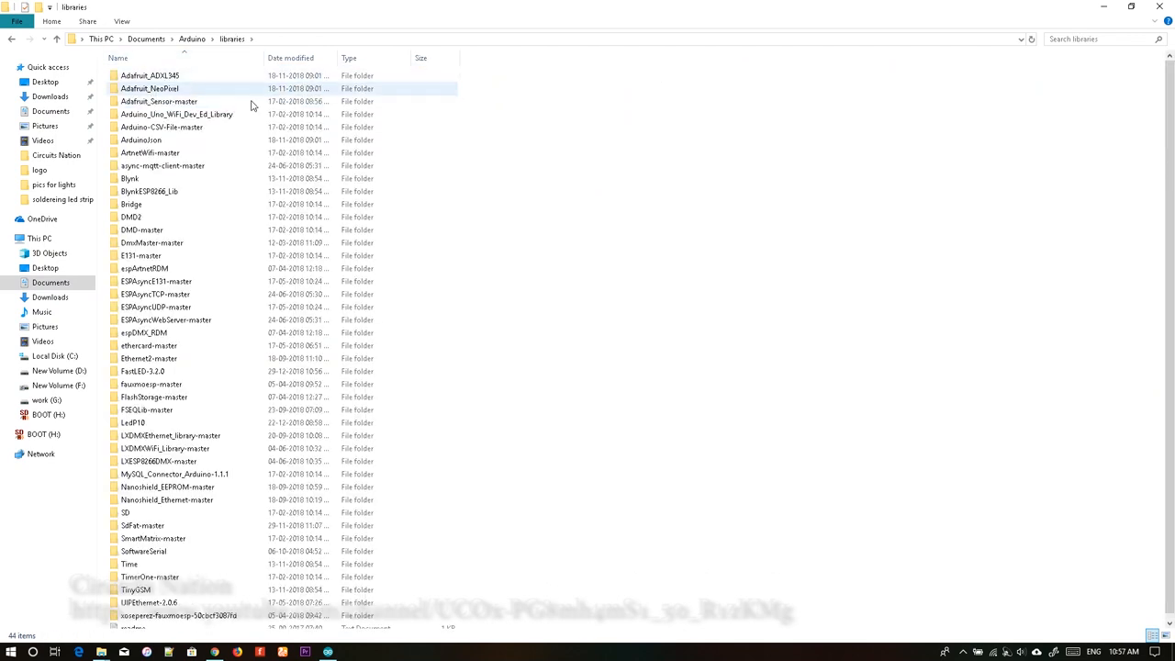
click(653, 281)
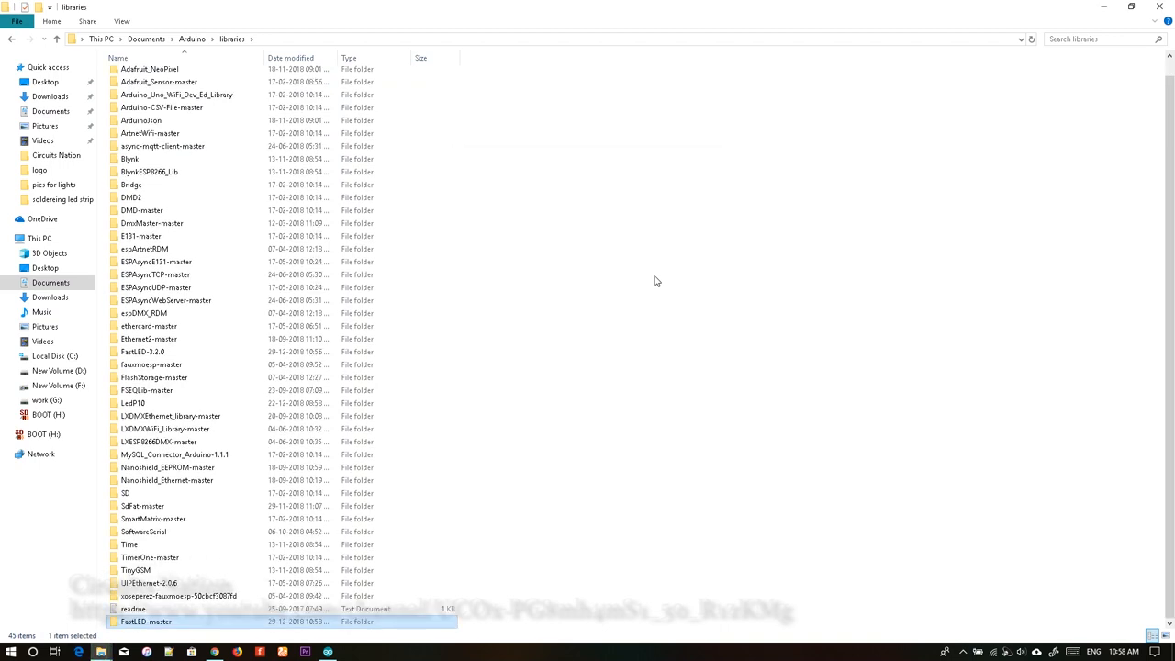
mouse_move(162, 628)
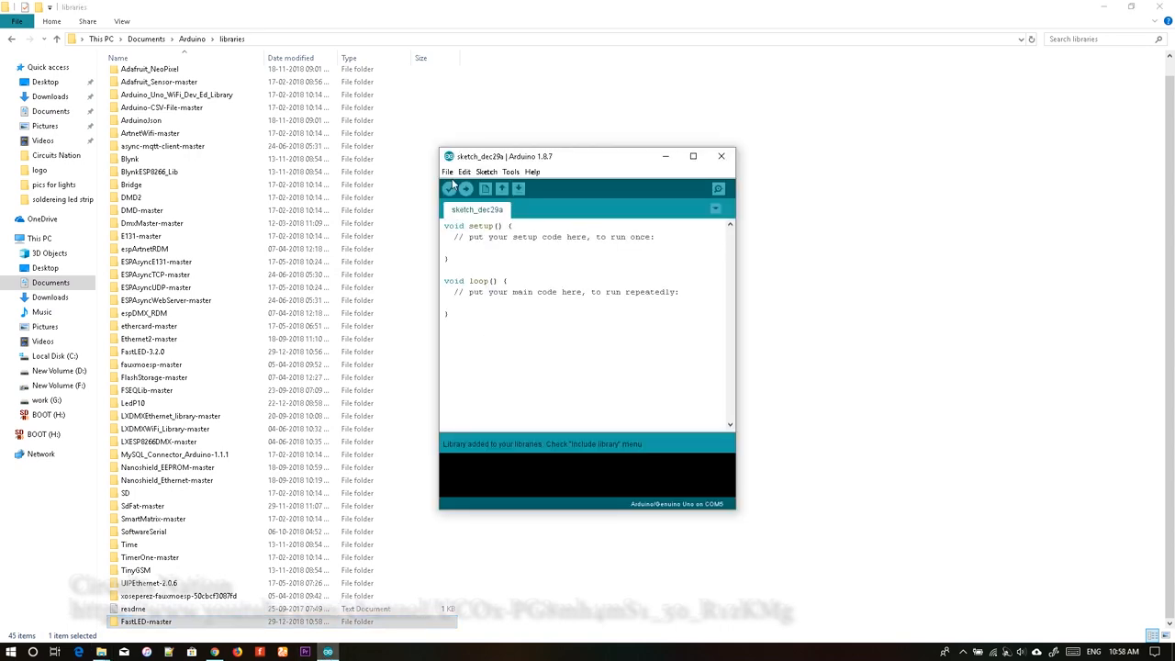
Show the FastLED example sketches under File > Examples
click(448, 173)
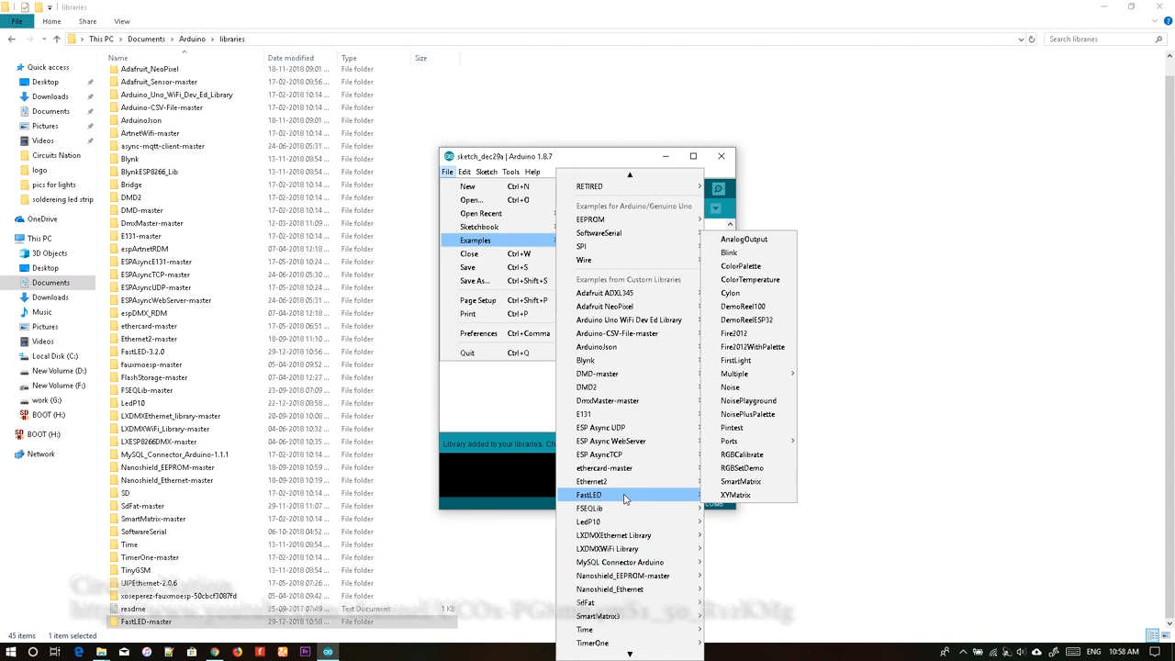
mouse_move(738, 496)
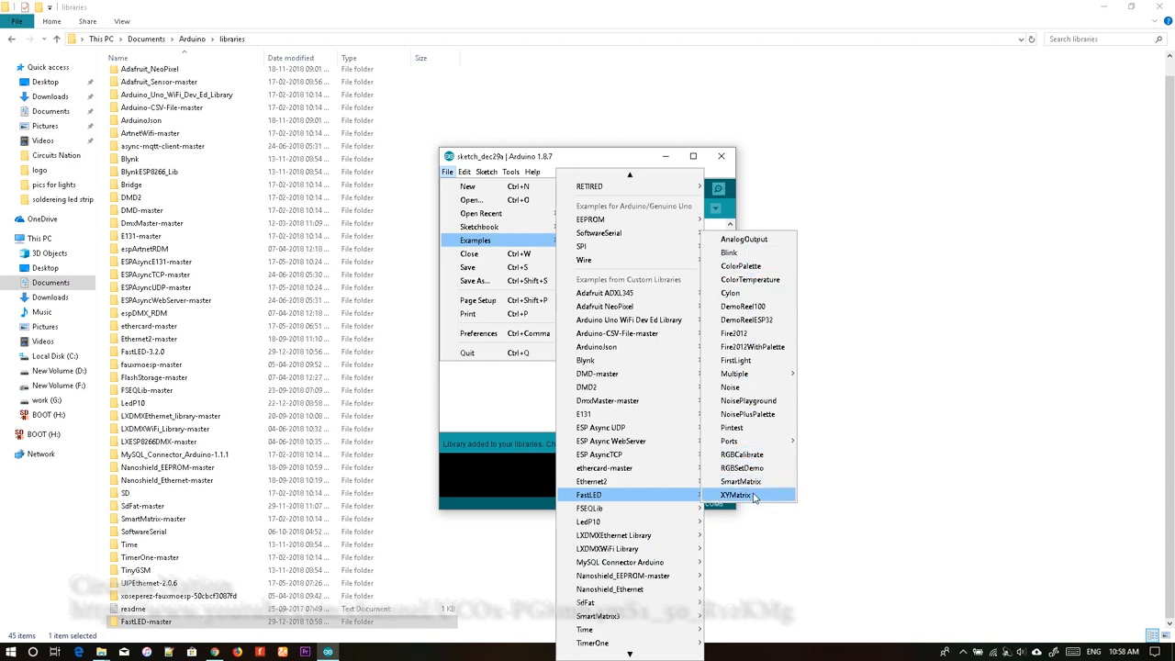